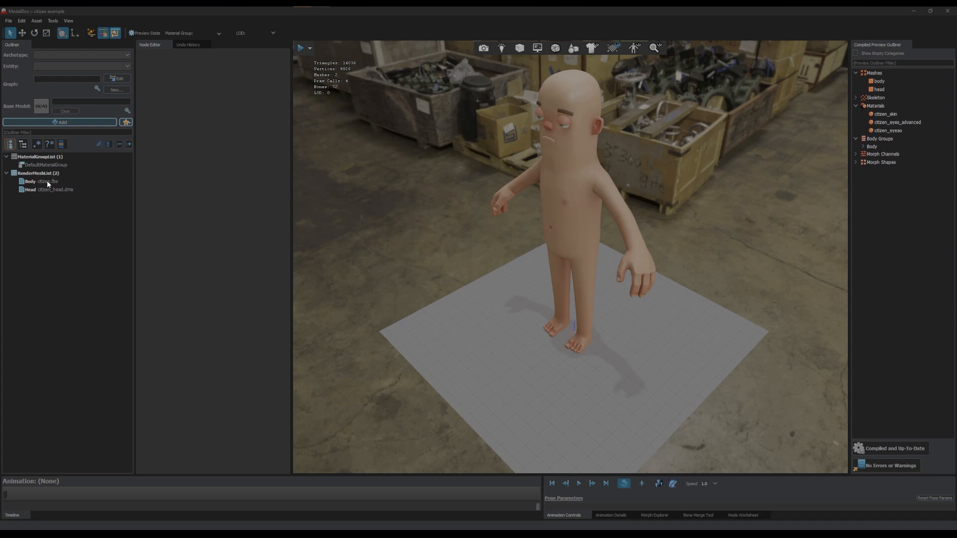
mouse_move(70, 165)
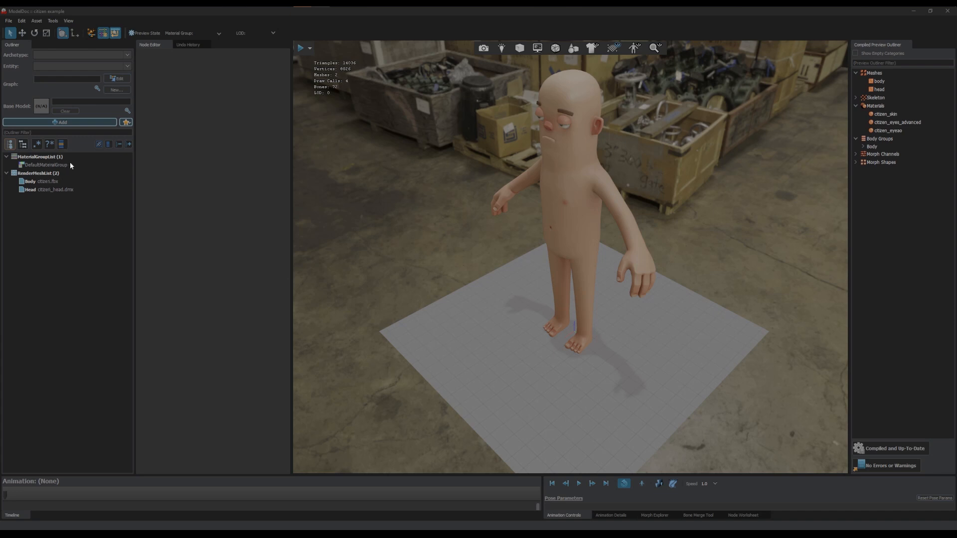
mouse_move(90, 215)
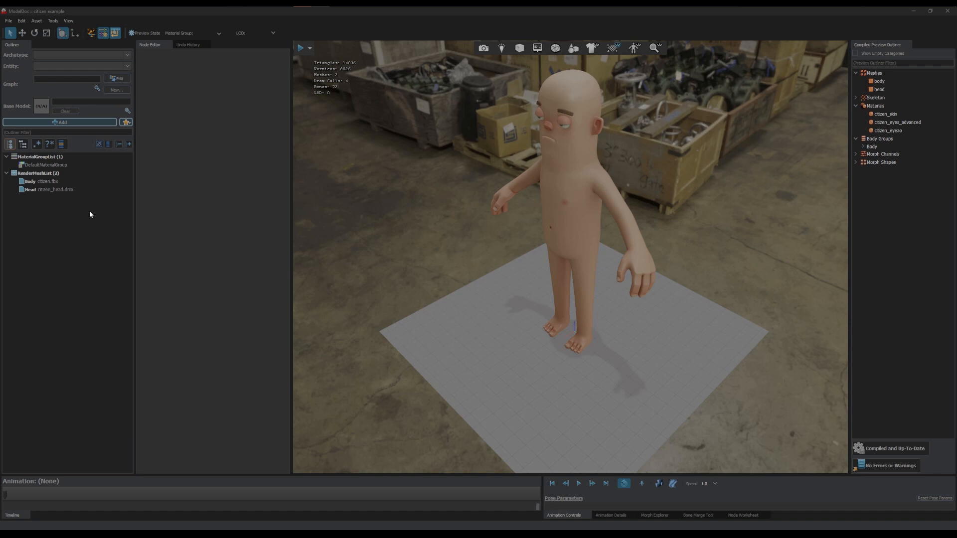
Open DefaultMaterialGroup to view its eye-AO, eyes and skin material remaps.
click(44, 165)
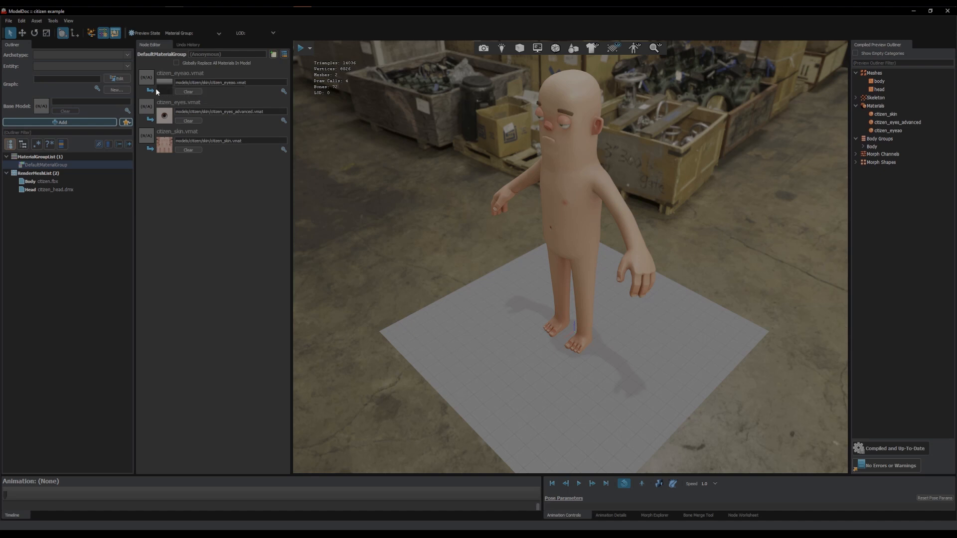
mouse_move(160, 68)
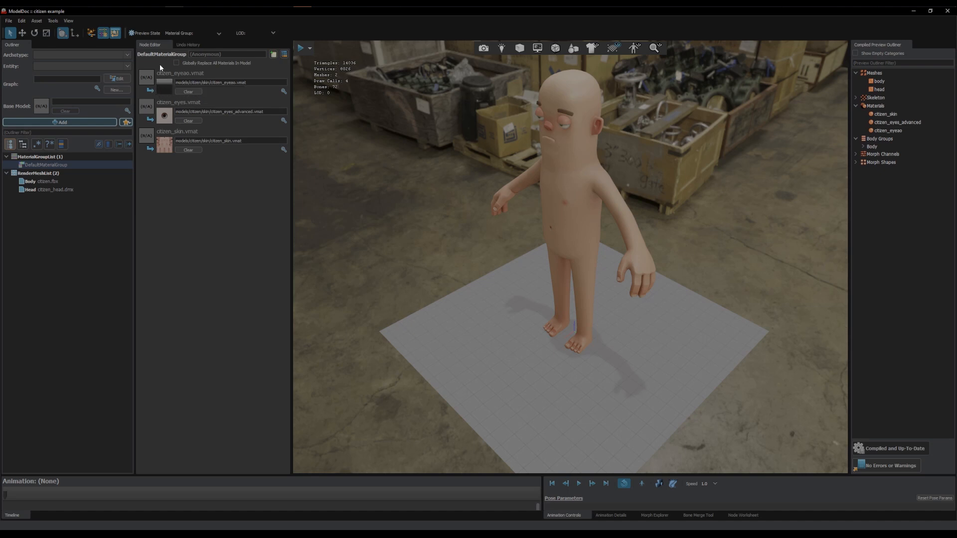
mouse_move(170, 65)
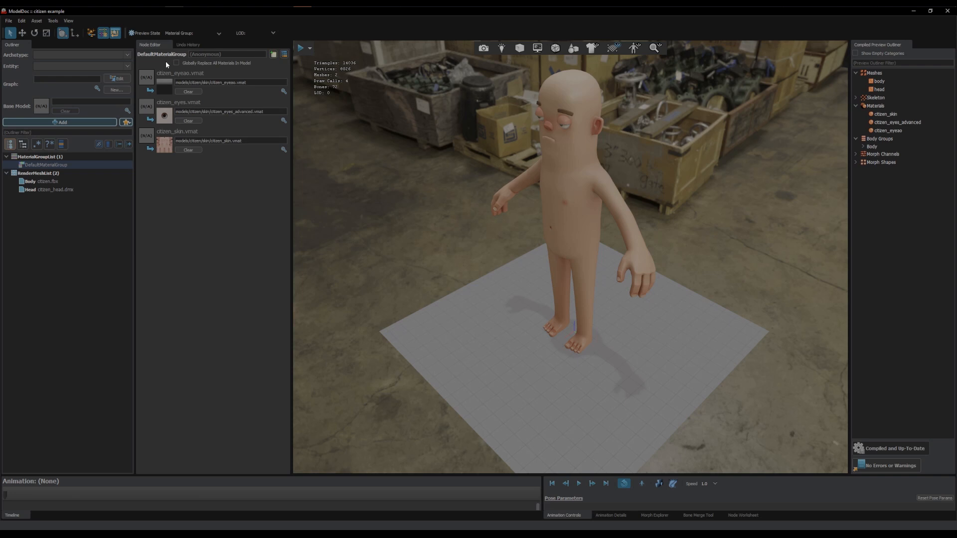
mouse_move(59, 131)
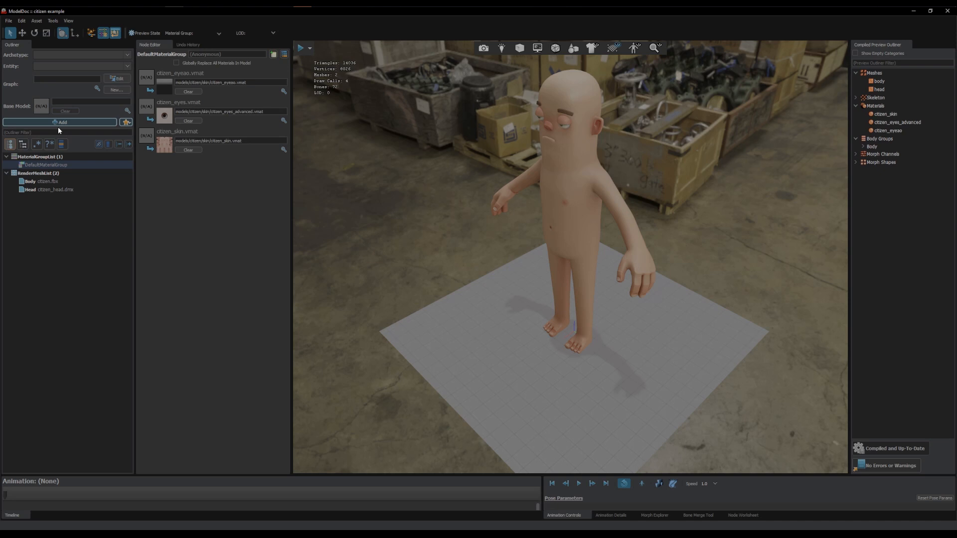
Add a new MaterialGroup node to the model named 'dark'.
click(60, 122)
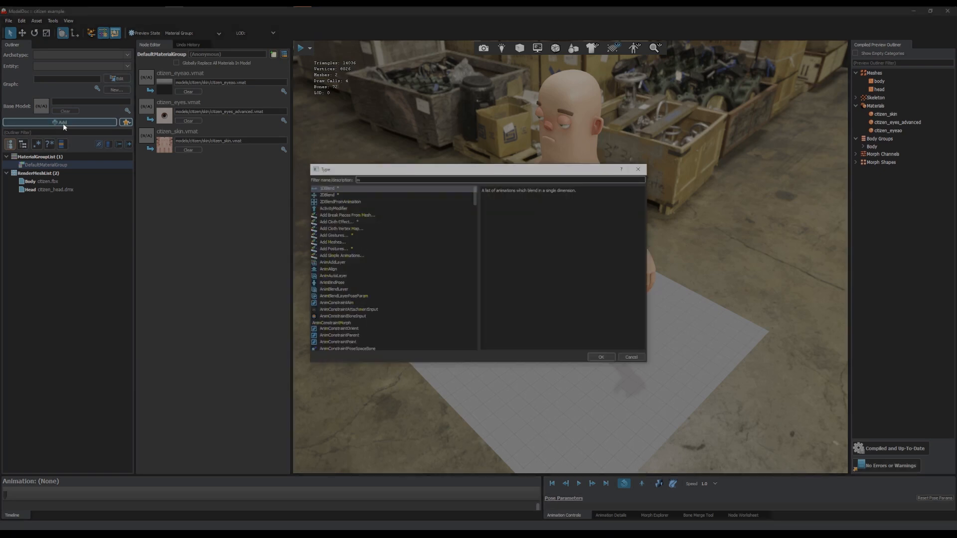
text(materi)
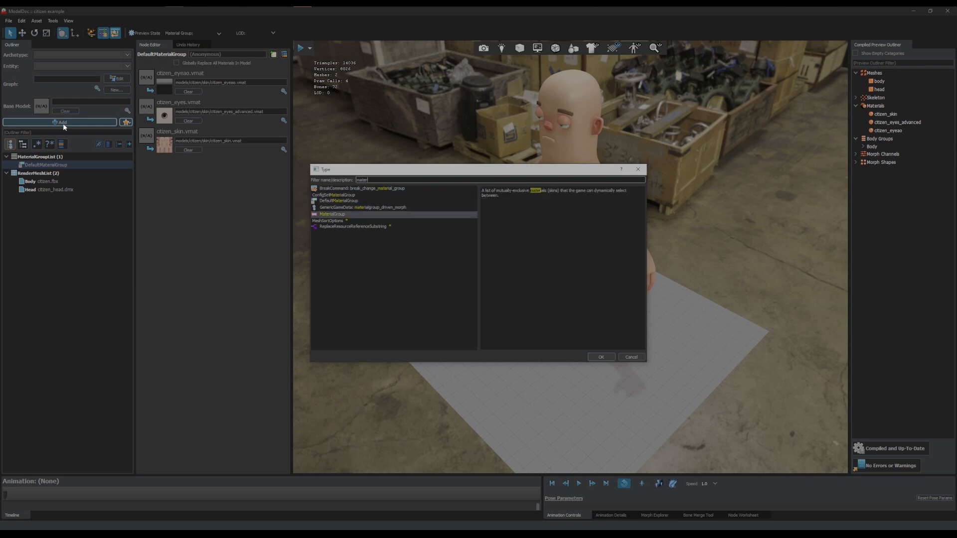
click(600, 357)
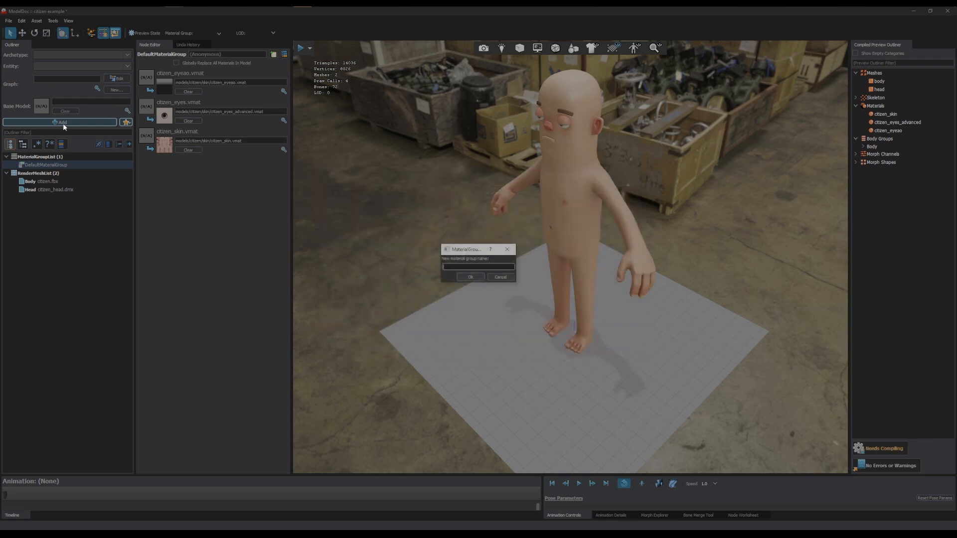
text(dark)
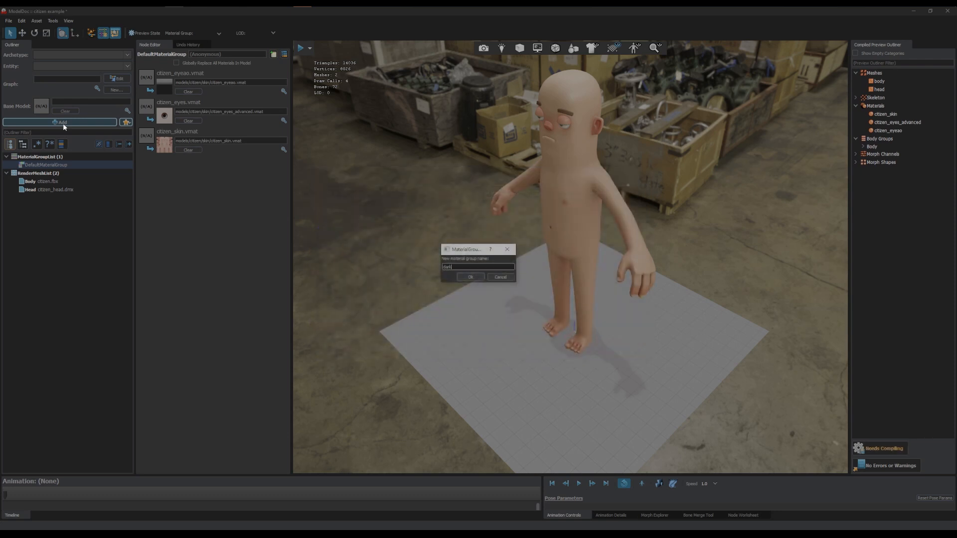
click(470, 277)
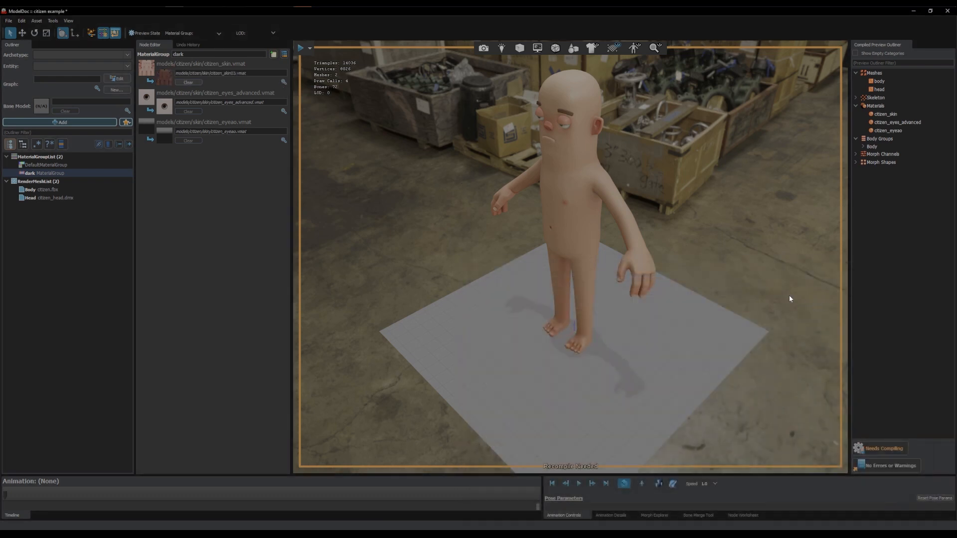
mouse_move(286, 116)
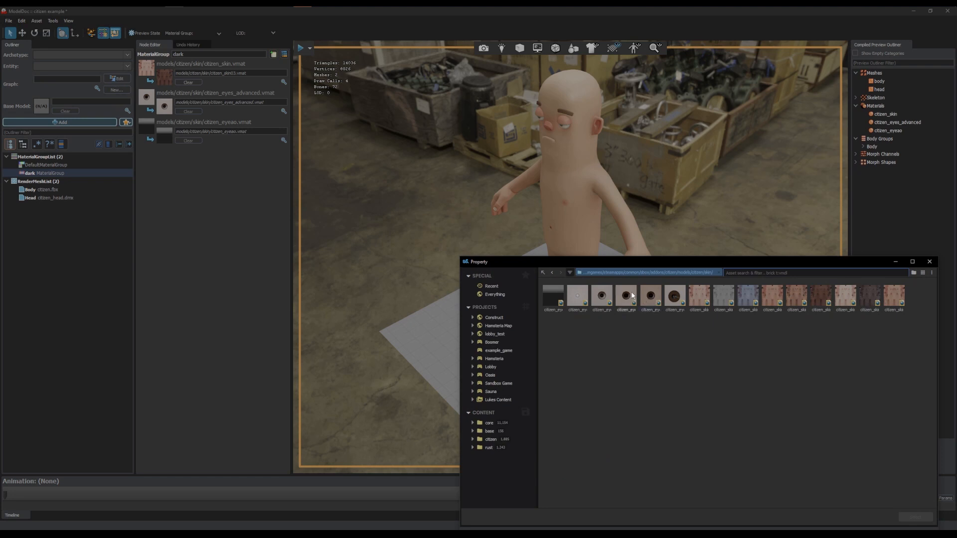
Assign citizen_eyes_cute in the dark group, then recompile the model.
click(675, 296)
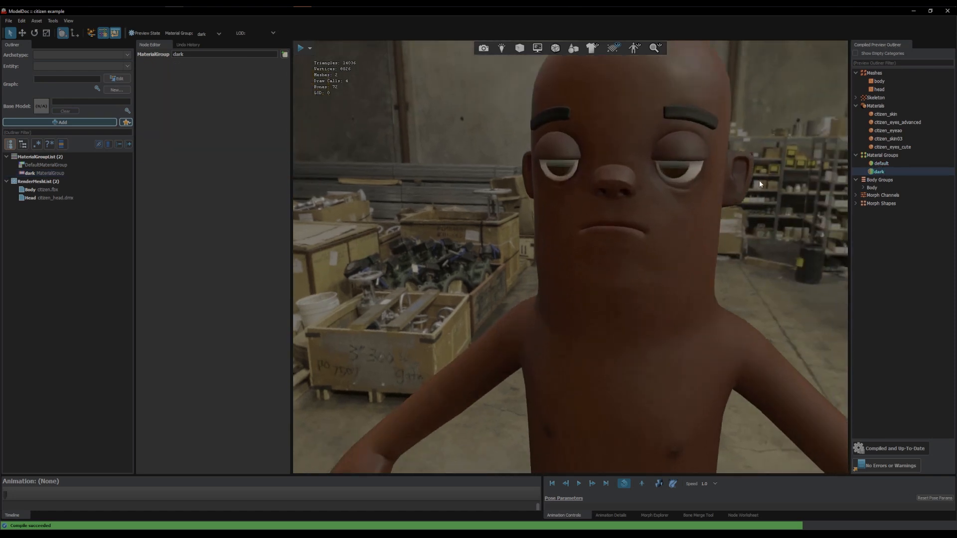
click(46, 173)
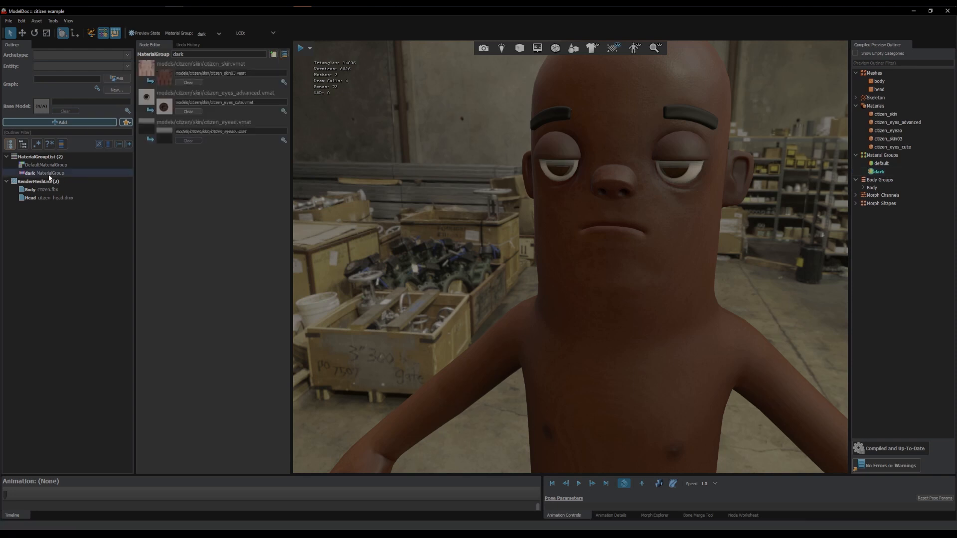
mouse_move(222, 113)
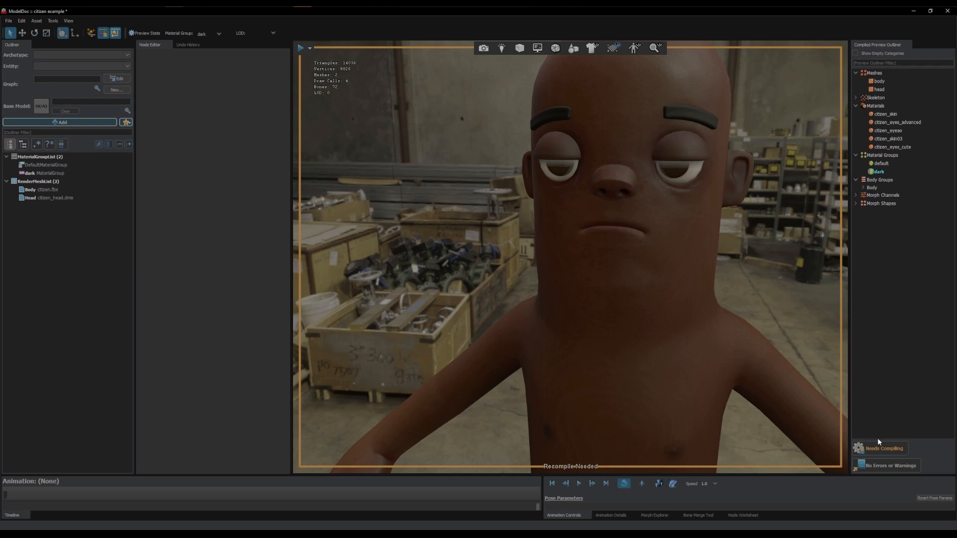
click(883, 448)
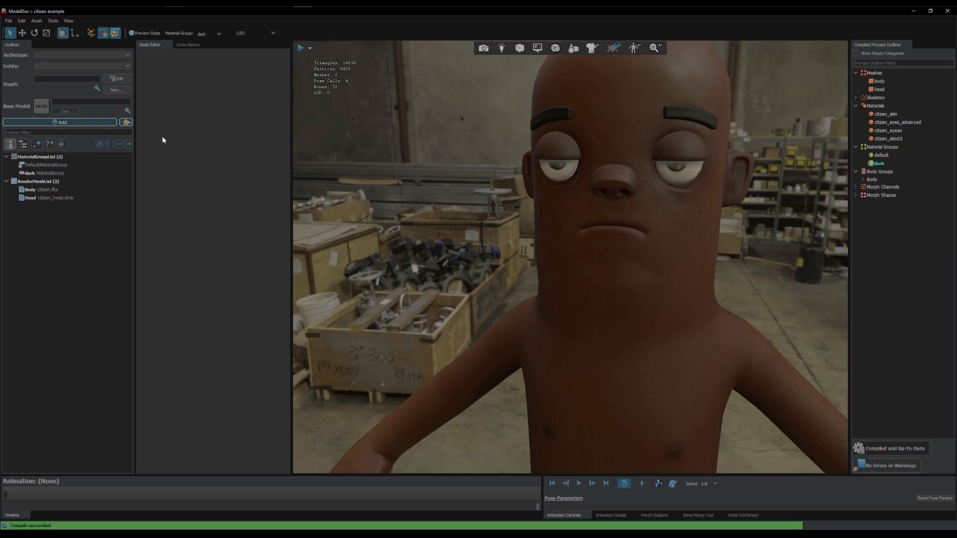
Add a third MaterialGroup node named 'pale'.
click(46, 173)
text(mater)
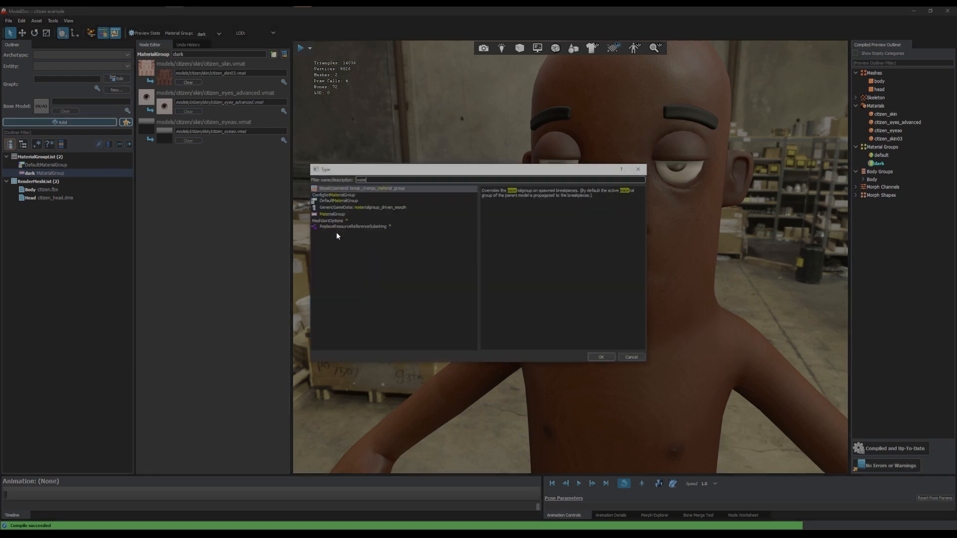
click(601, 356)
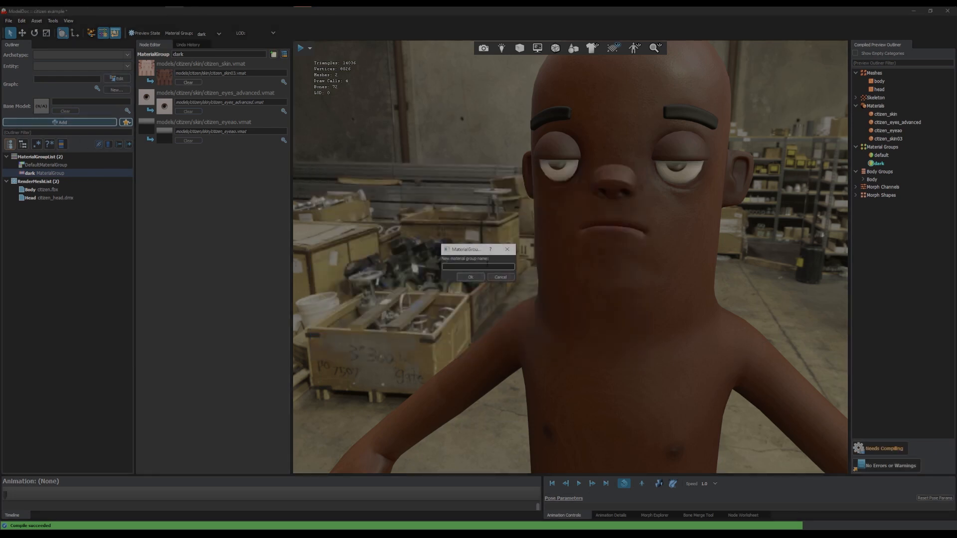
click(470, 277)
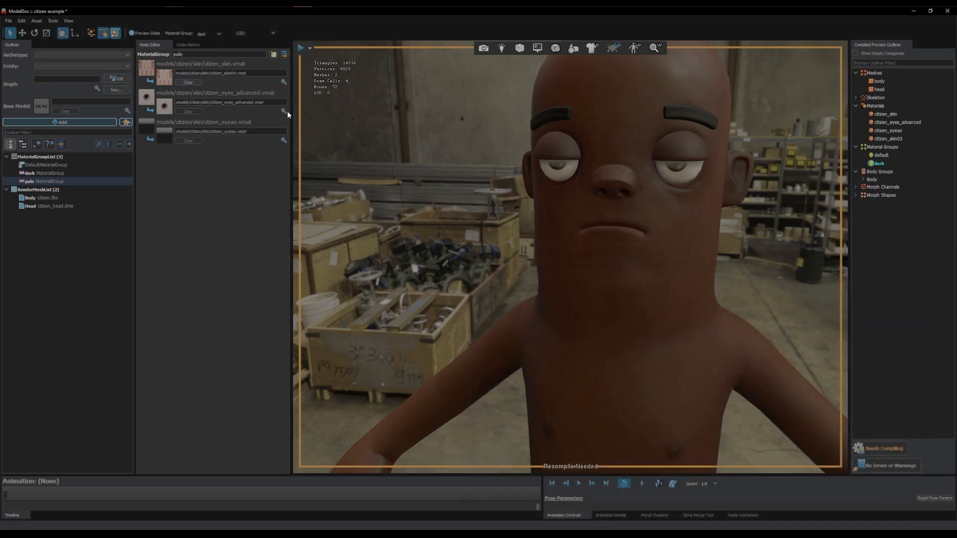
Set a replacement material for pale, compile, and preview the pale freckled skin.
click(283, 102)
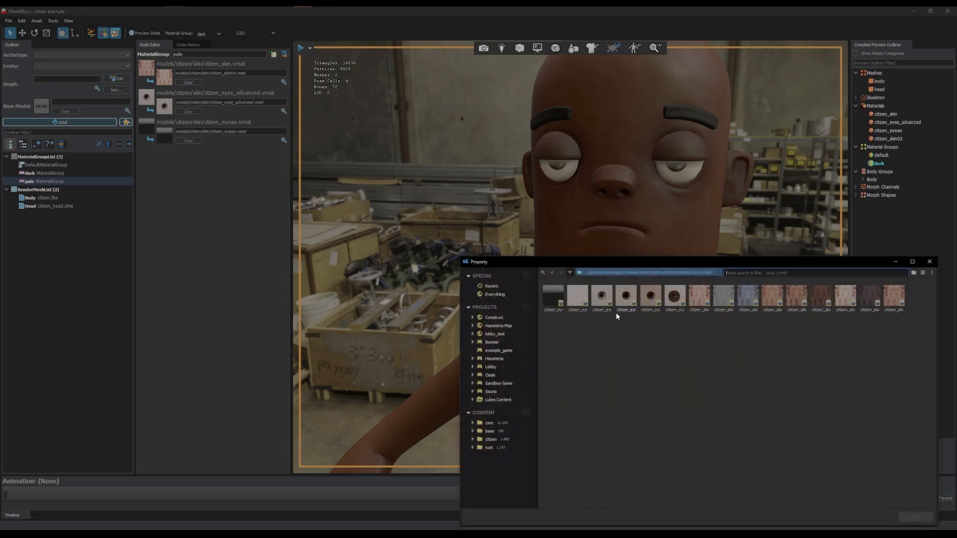
click(928, 262)
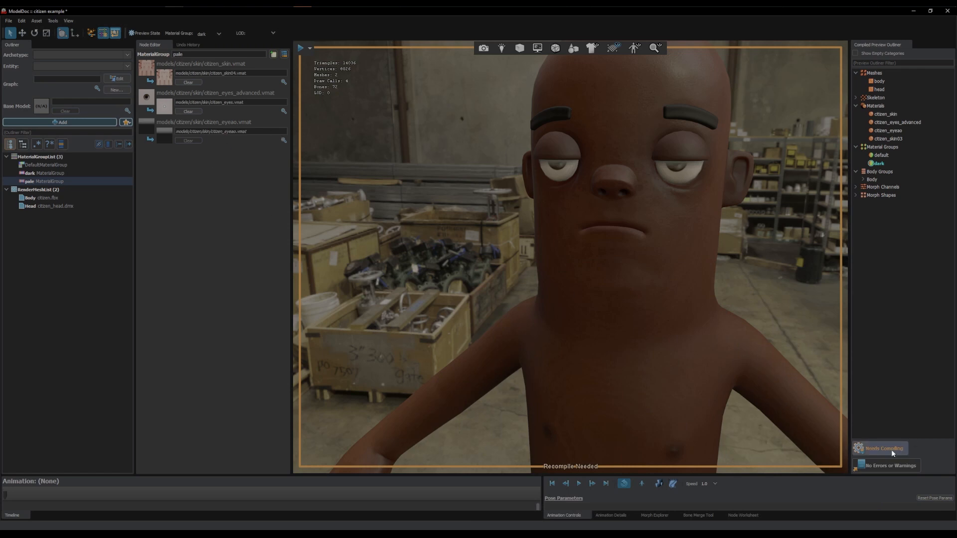
click(878, 188)
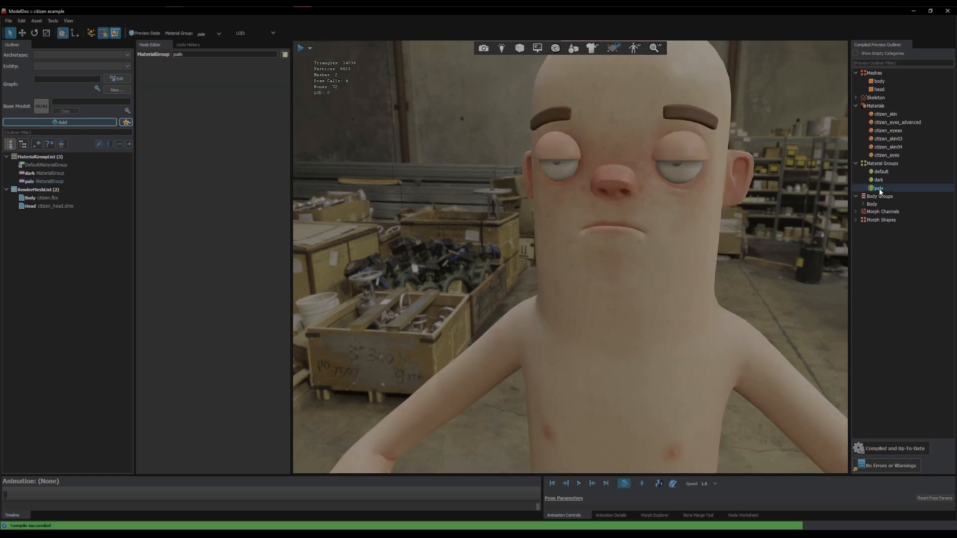
click(878, 188)
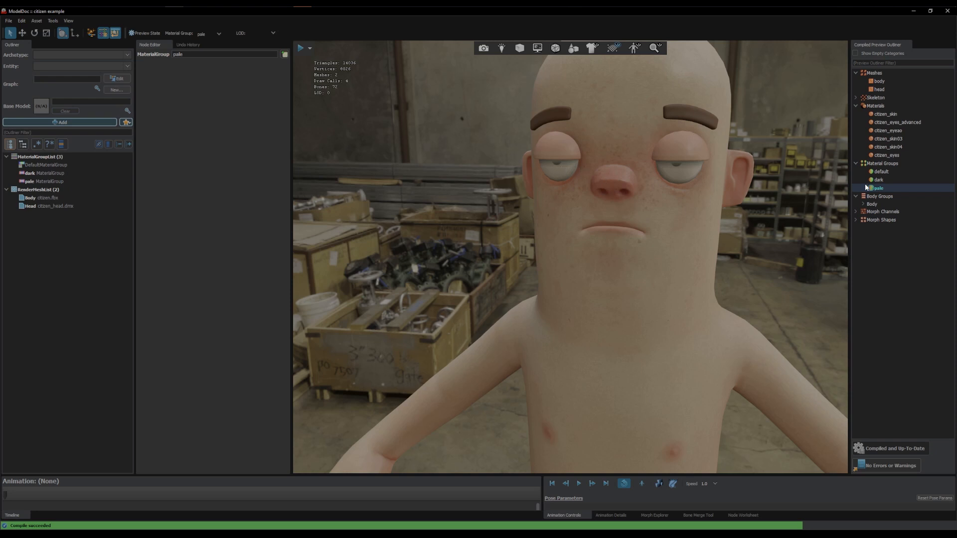
Rename DefaultMaterialGroup to 'white', previewing the default, pale and dark skins.
click(880, 171)
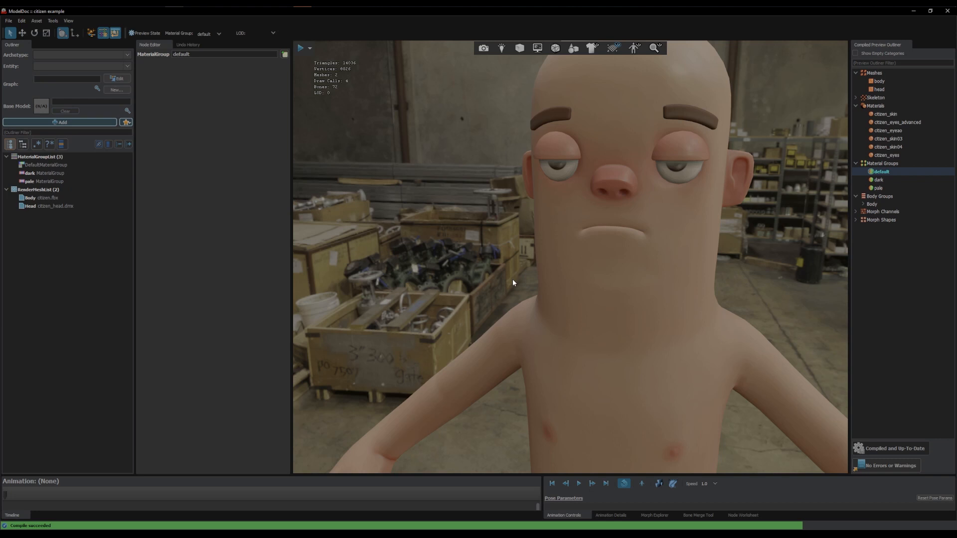
click(44, 165)
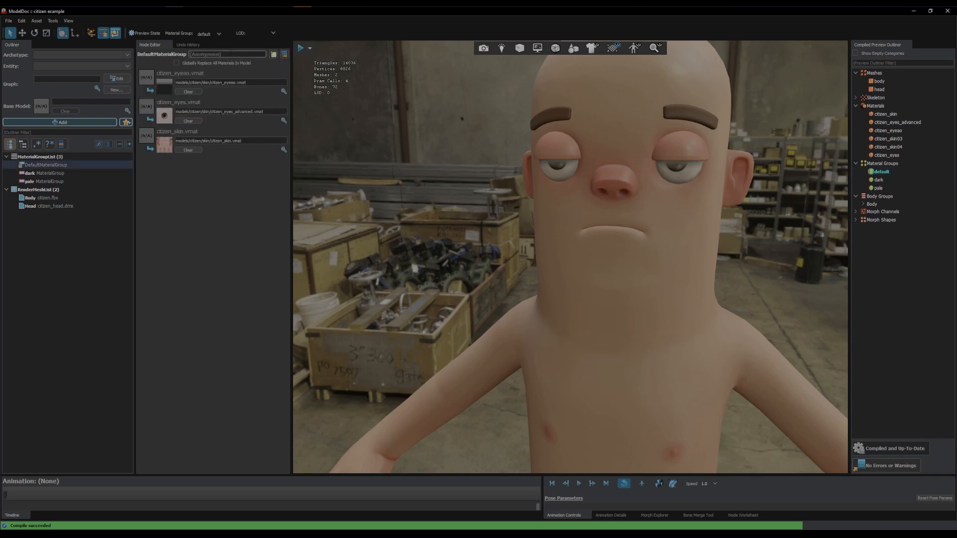
text(white)
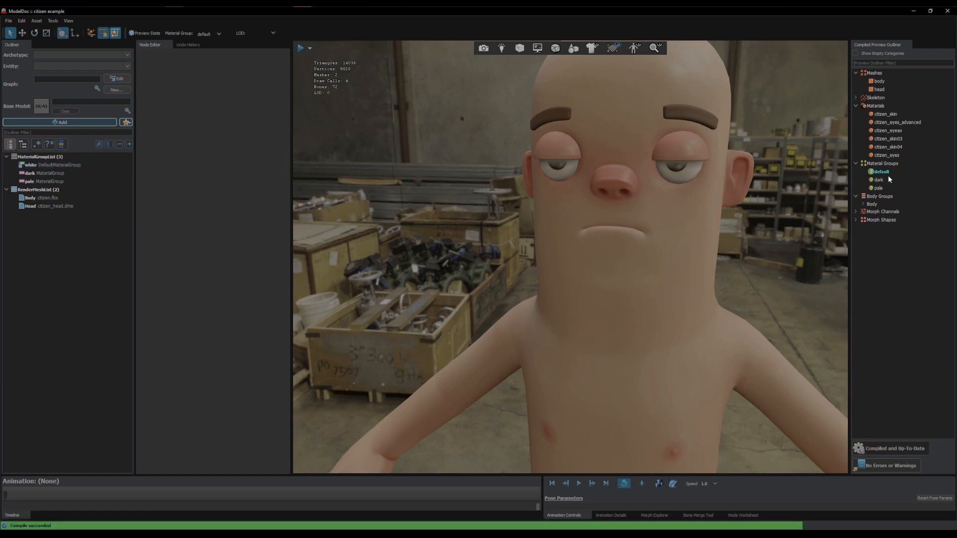
click(878, 188)
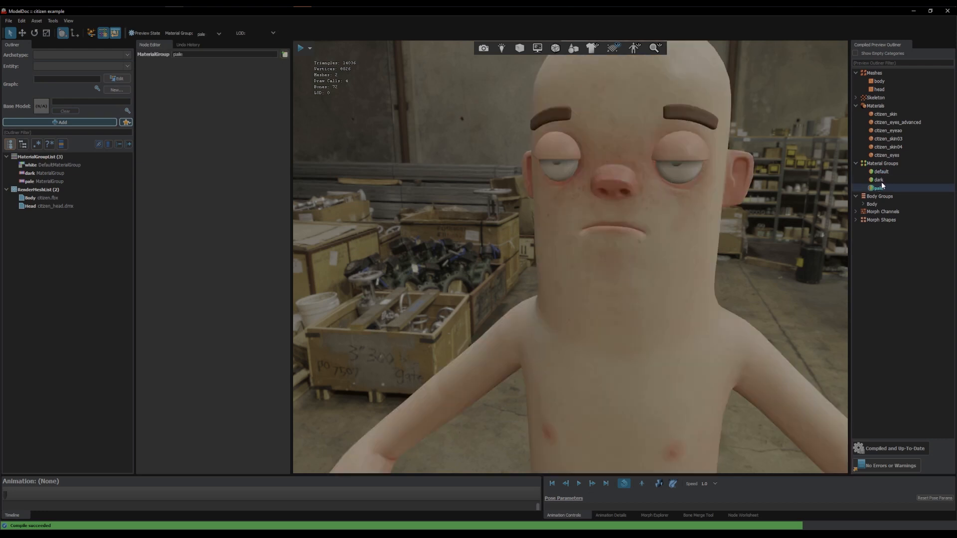
click(879, 180)
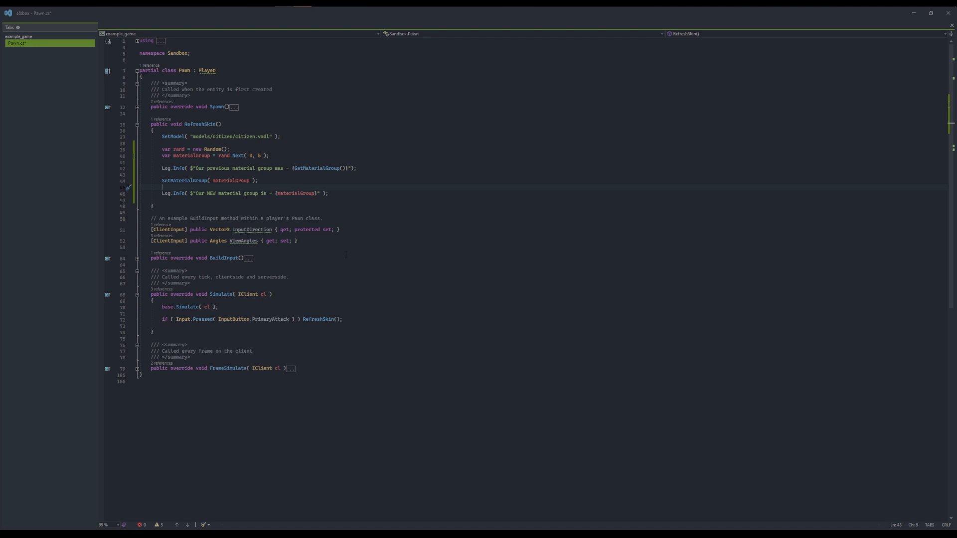
mouse_move(311, 168)
text("deafult)
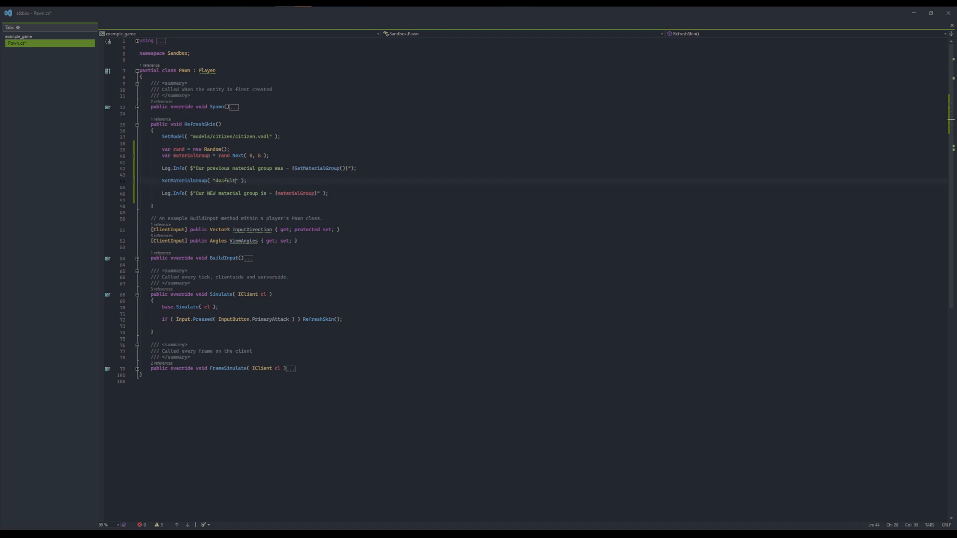
Make RefreshSkin pass the random materialGroup number to SetMaterialGroup and save Pawn.cs.
text(pl)
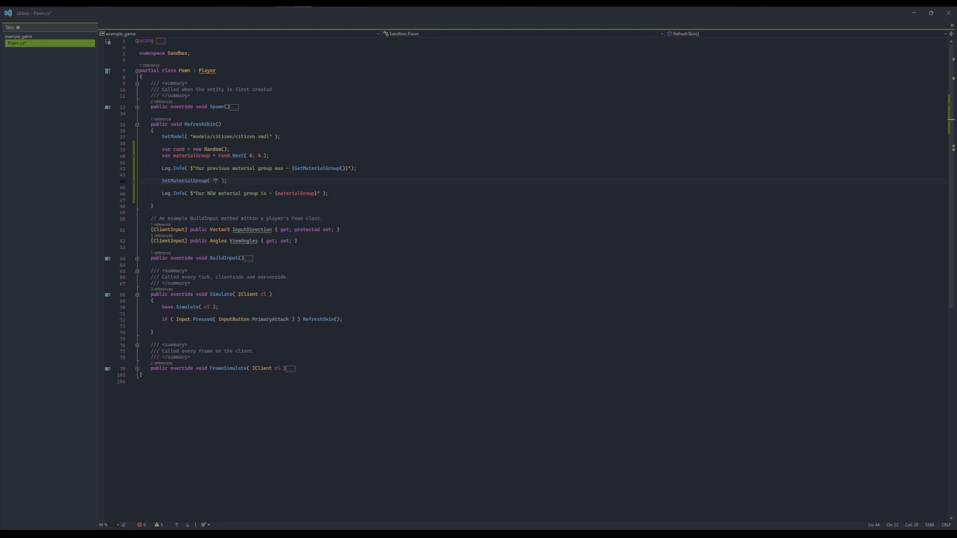
text(dea)
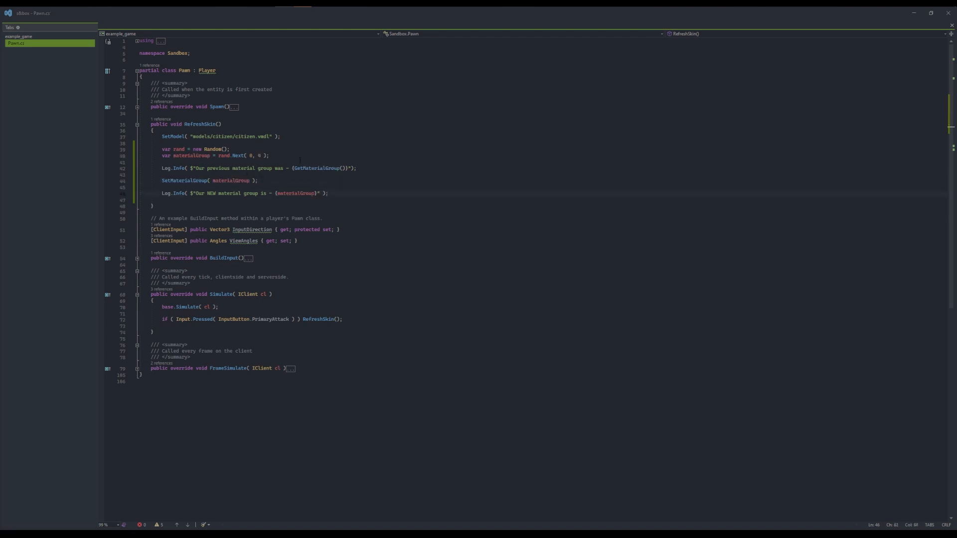
mouse_move(326, 168)
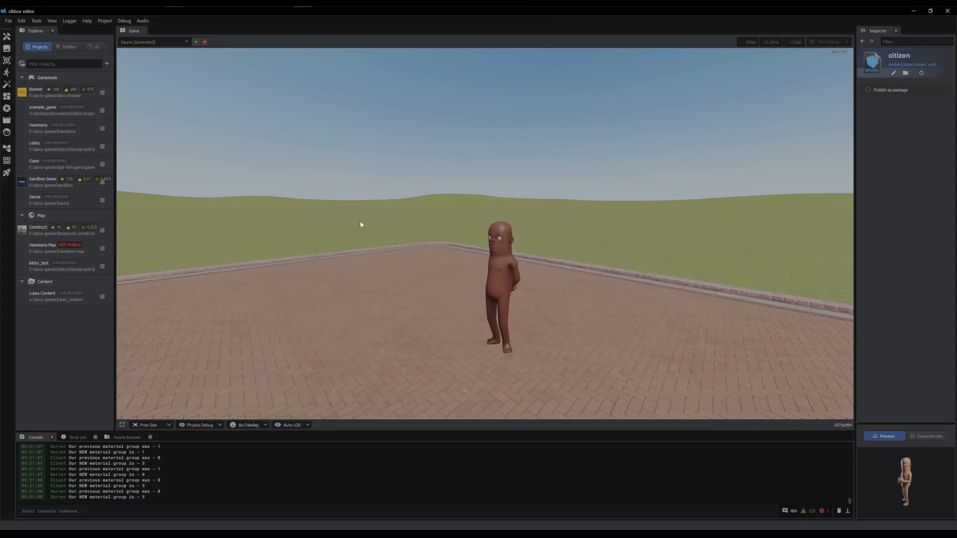
Open the stock citizen.vmdl from the citizen folder in the Assets Browser.
click(126, 438)
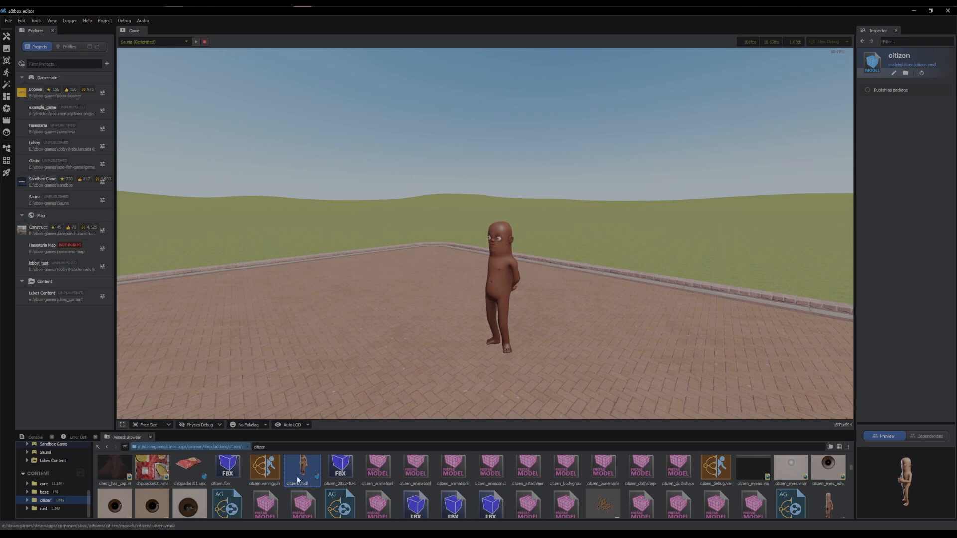
double_click(302, 467)
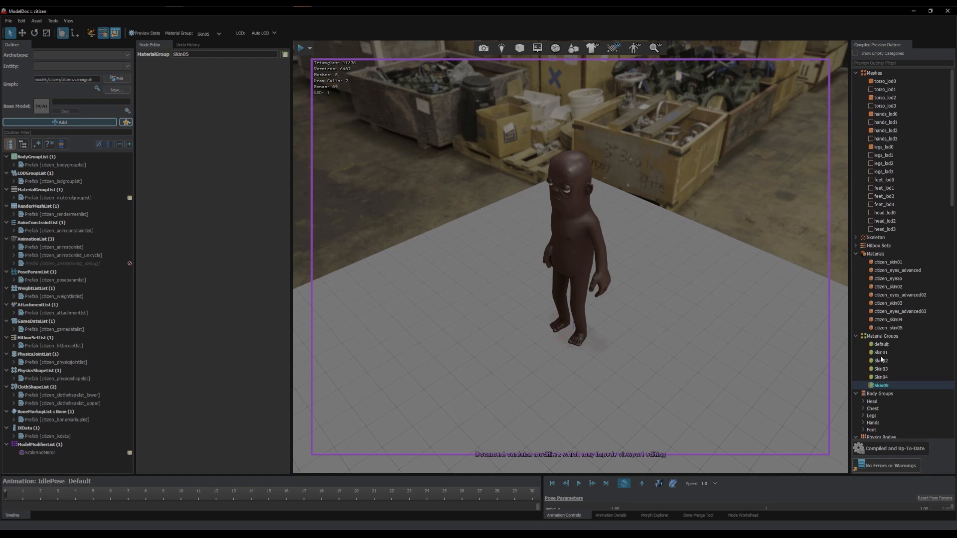
mouse_move(883, 359)
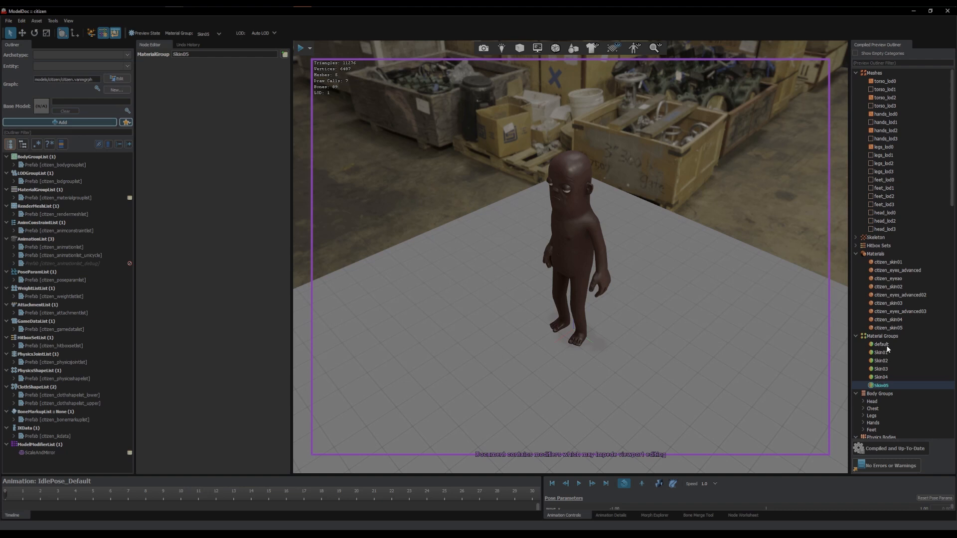
Preview the default, Skin02, Skin05, default again, and Skin01 material groups.
click(881, 345)
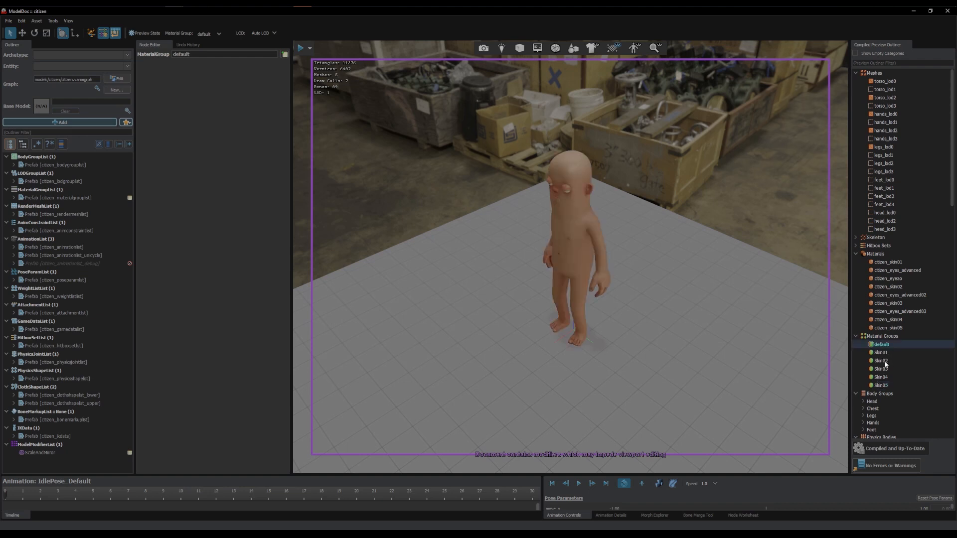
click(881, 360)
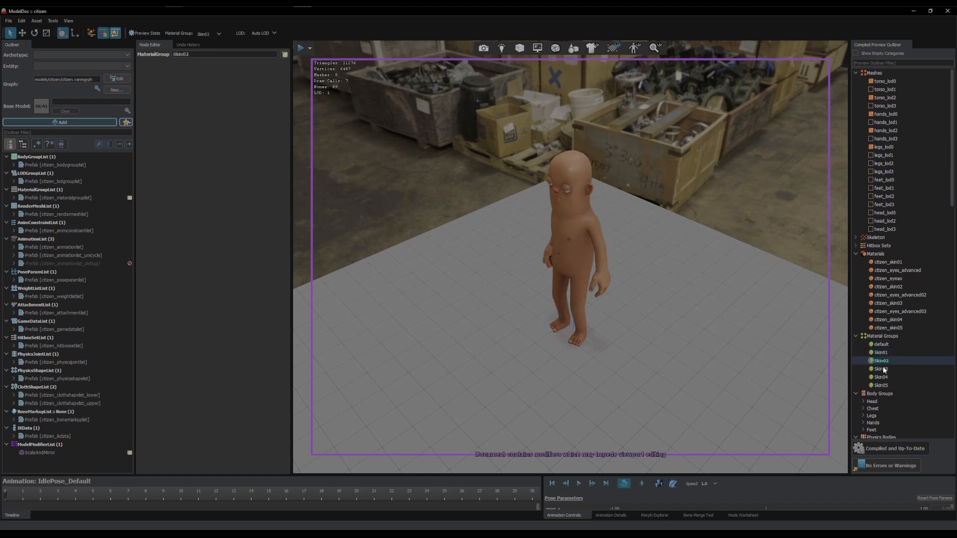
click(881, 386)
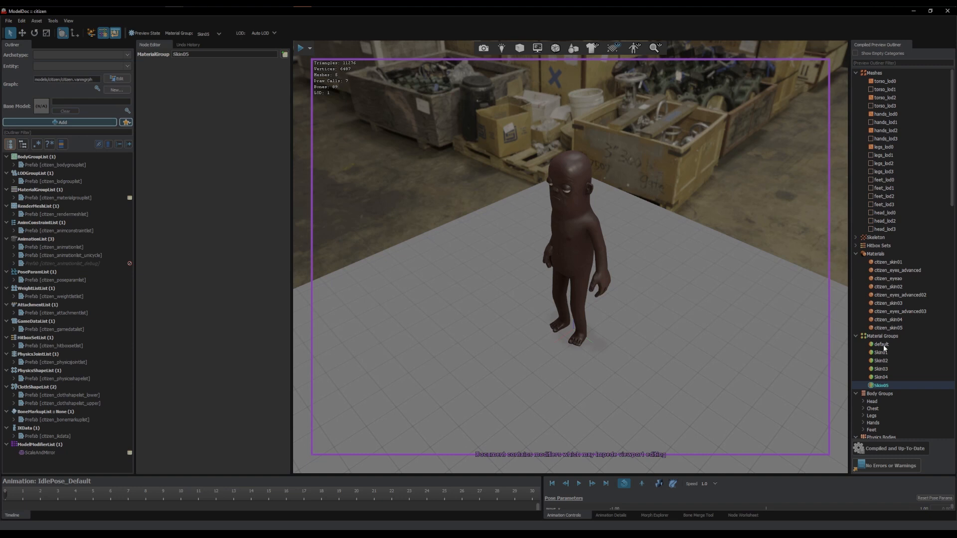
click(881, 344)
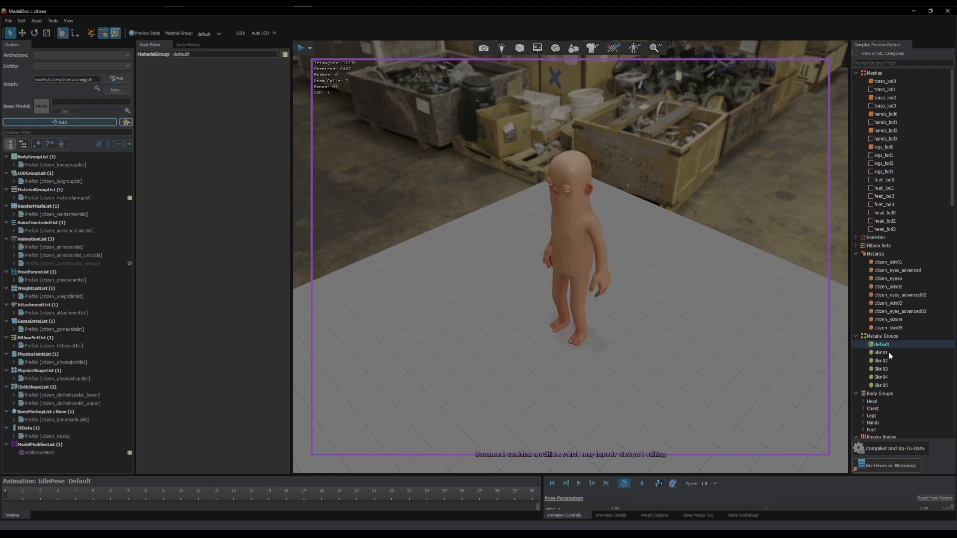
click(880, 352)
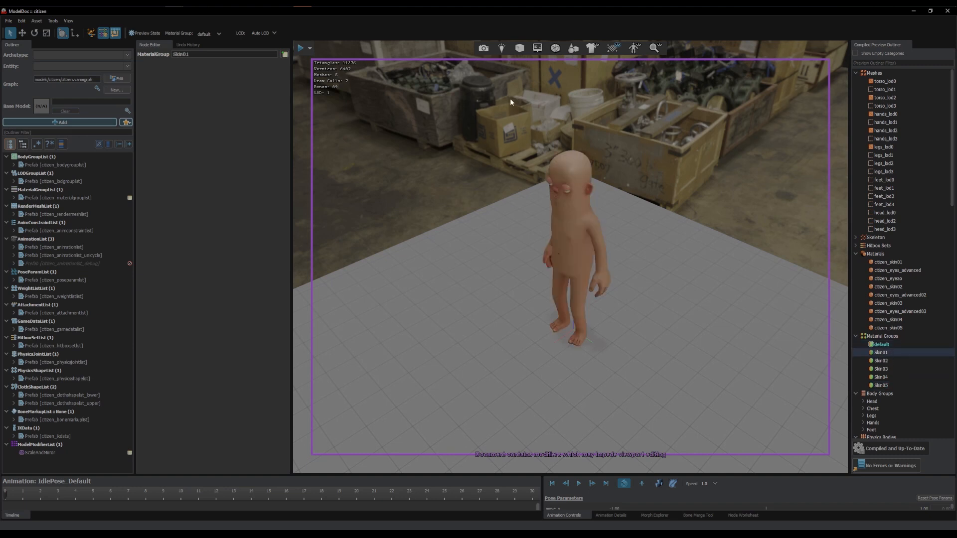